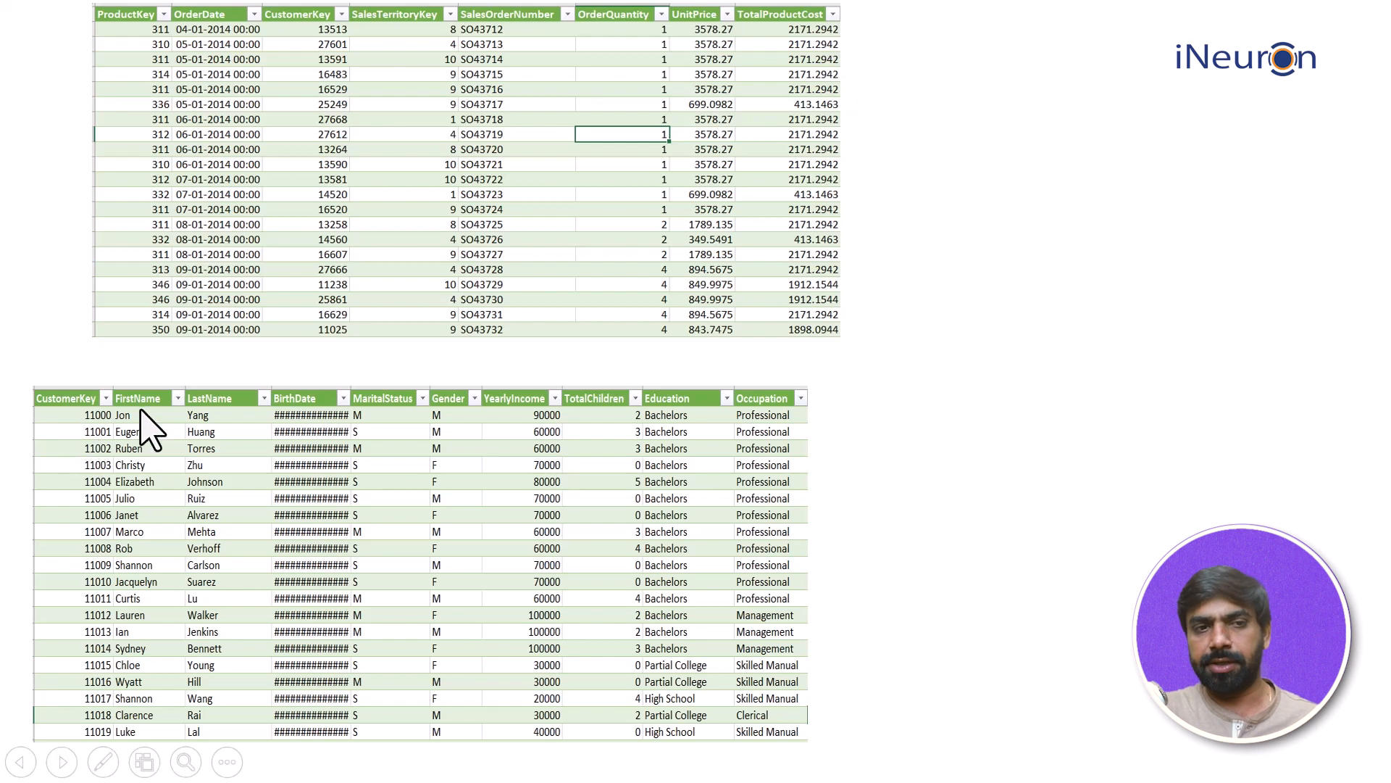
mouse_move(398, 416)
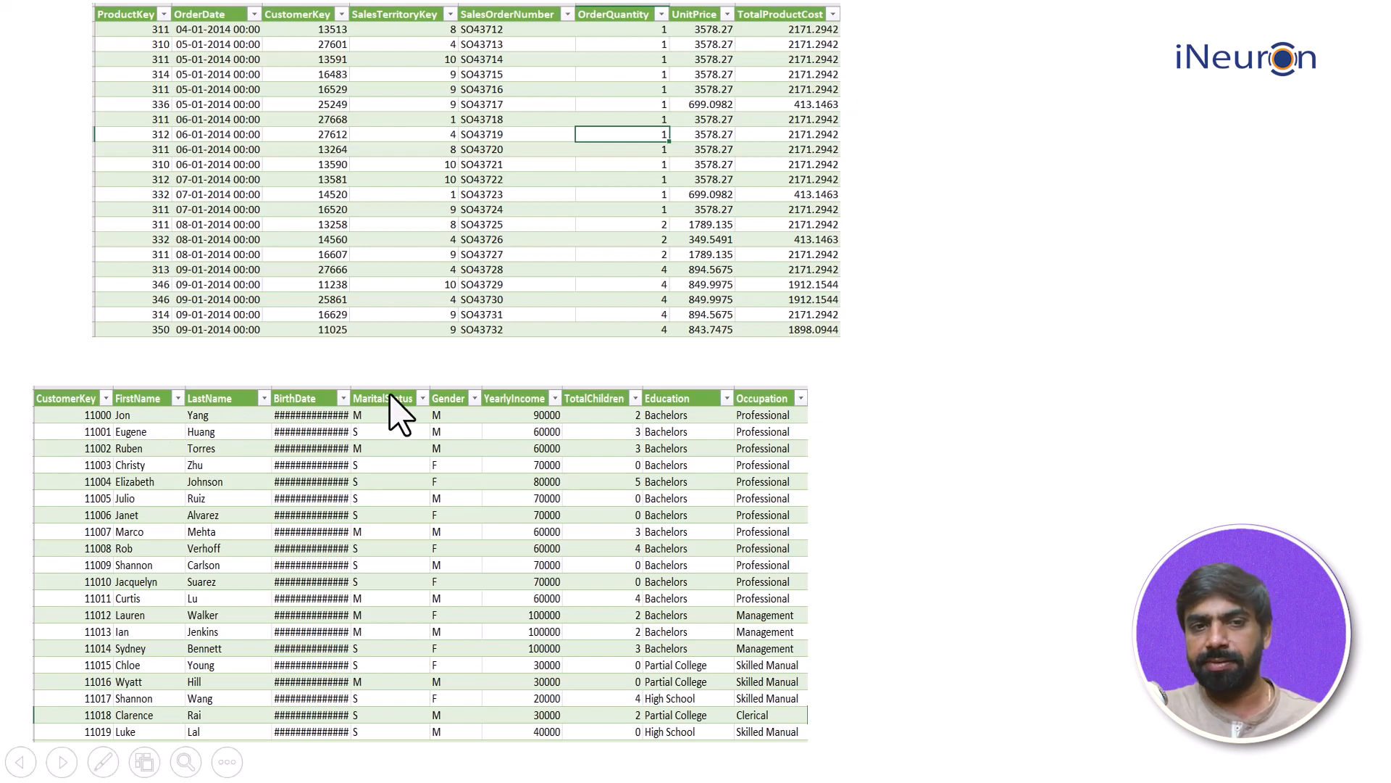
mouse_move(529, 430)
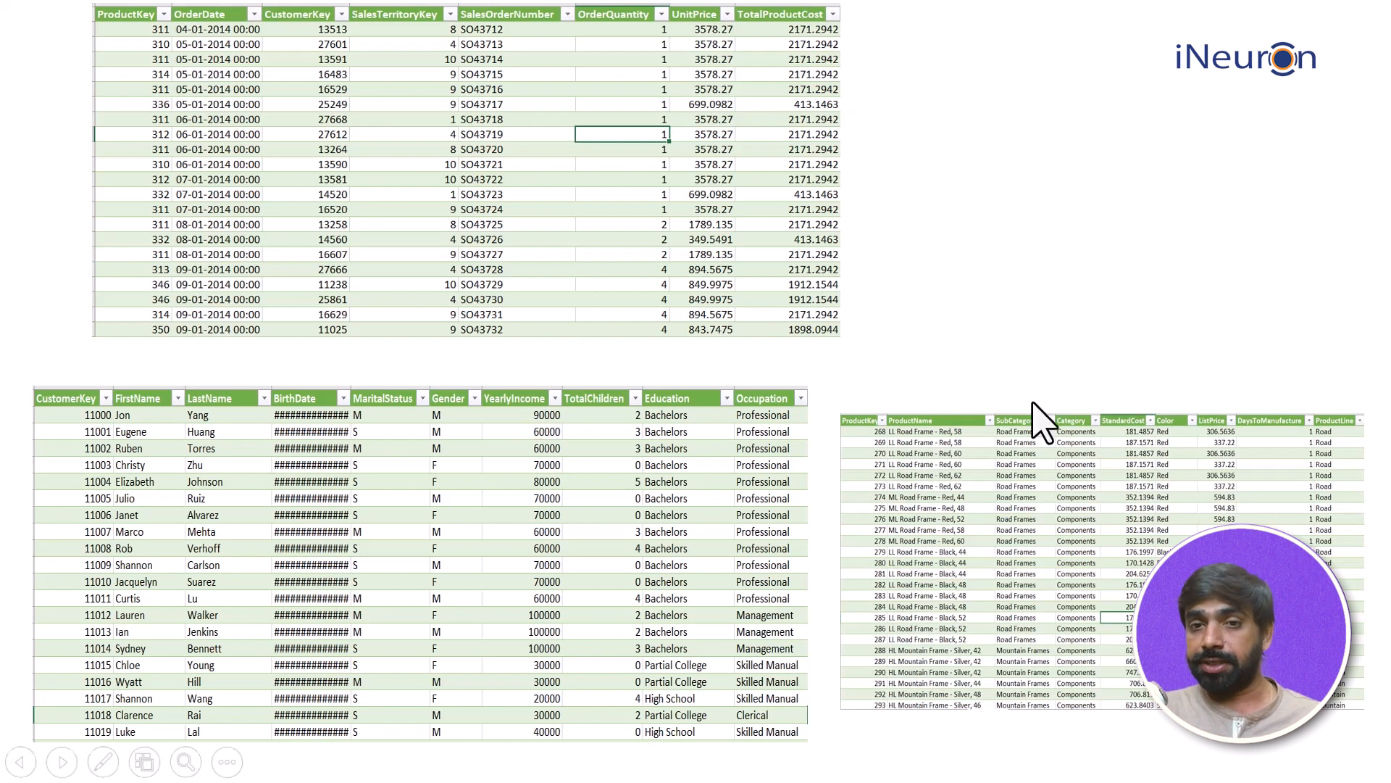
mouse_move(901, 483)
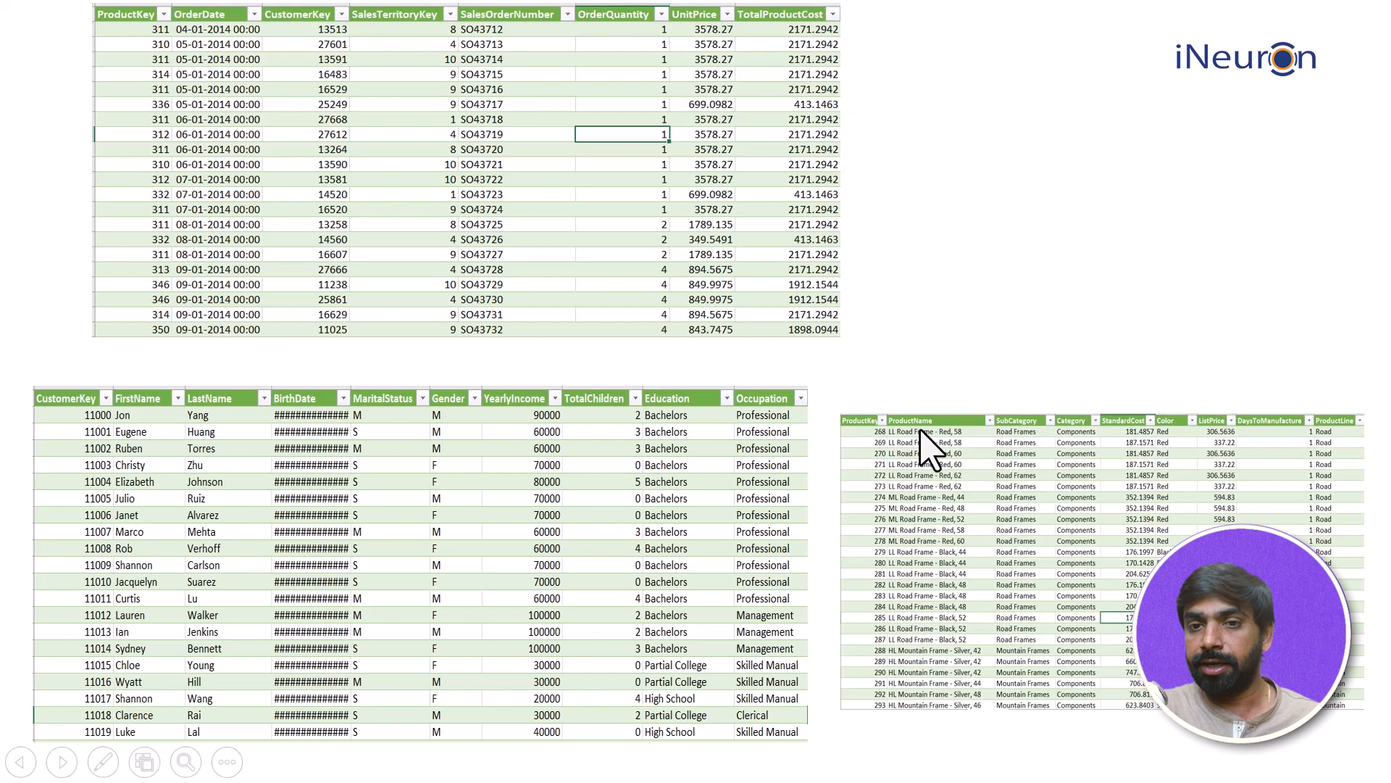
mouse_move(1020, 450)
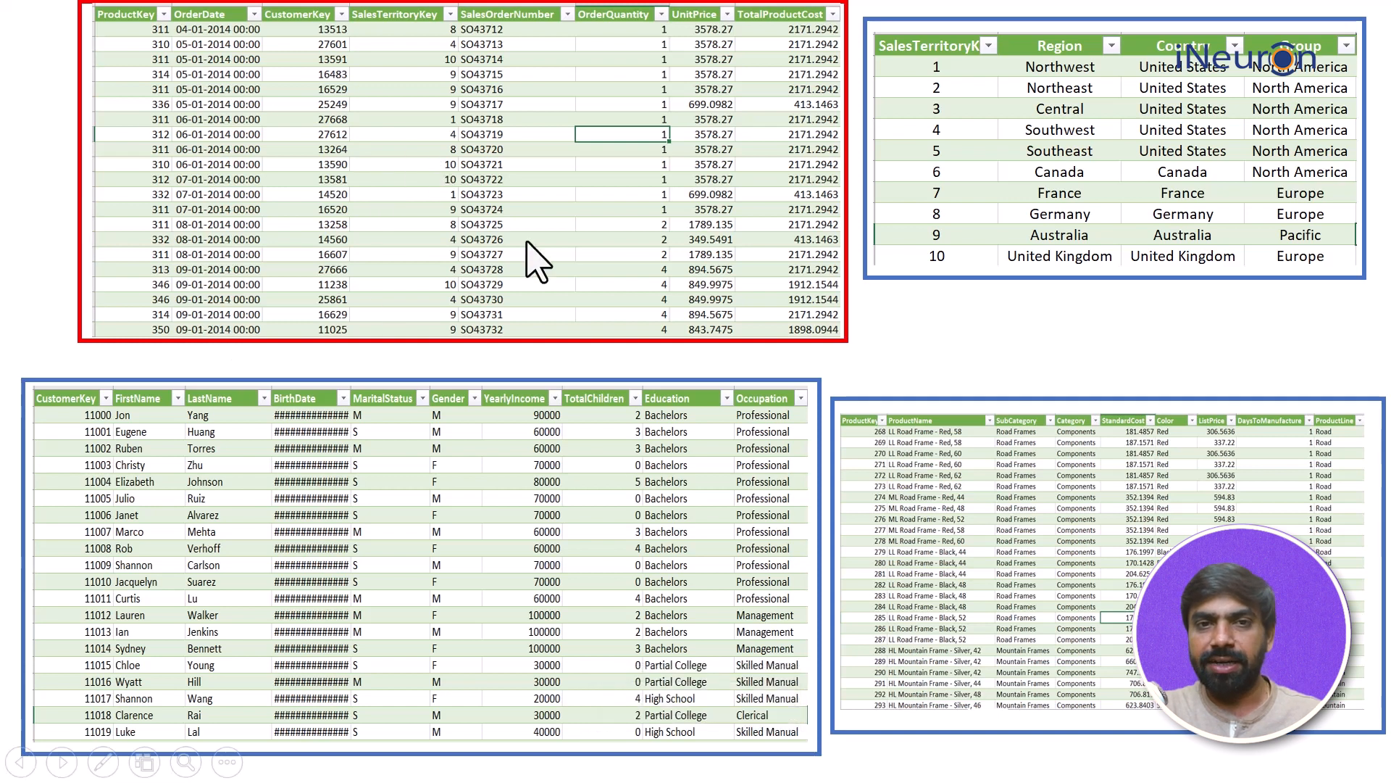
mouse_move(483, 524)
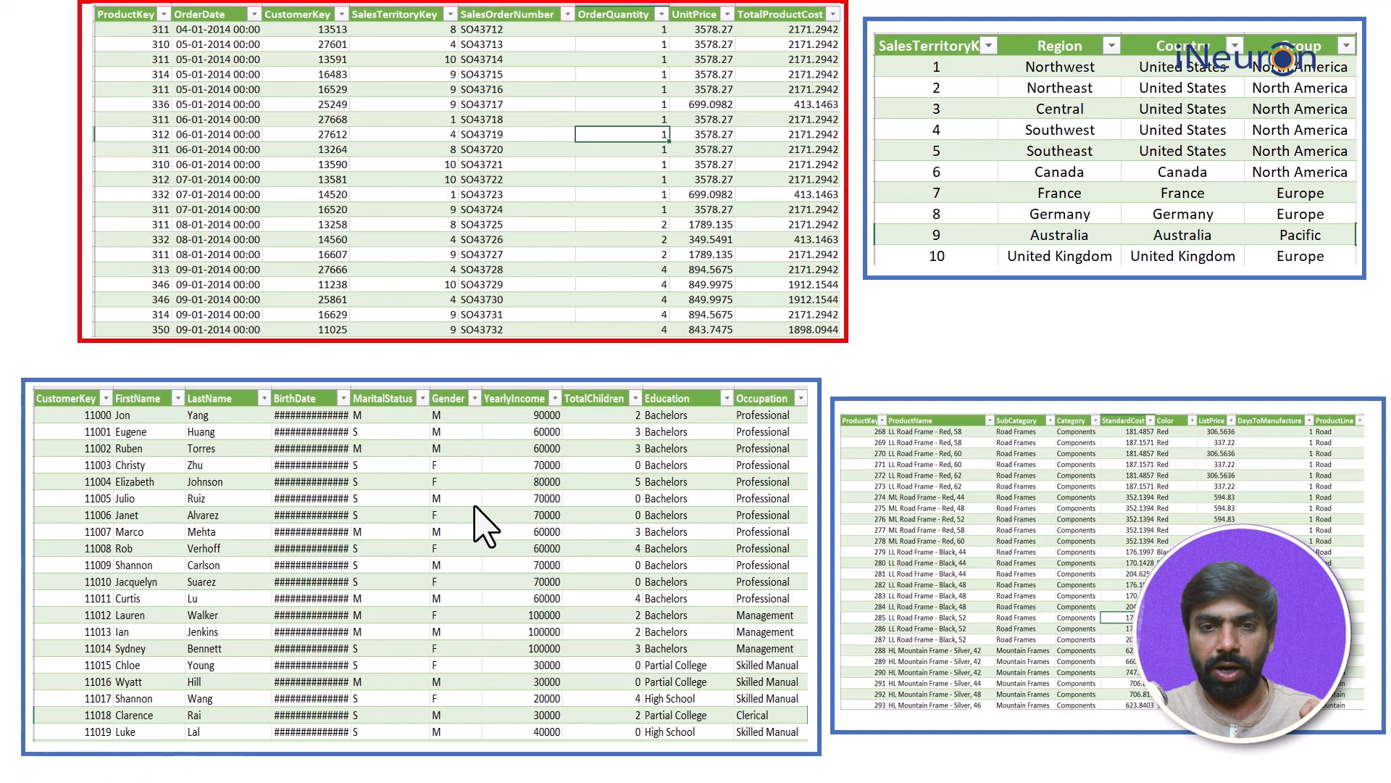
Step: Reveal the red highlight box on the sales table's CustomerKey column header
click(298, 14)
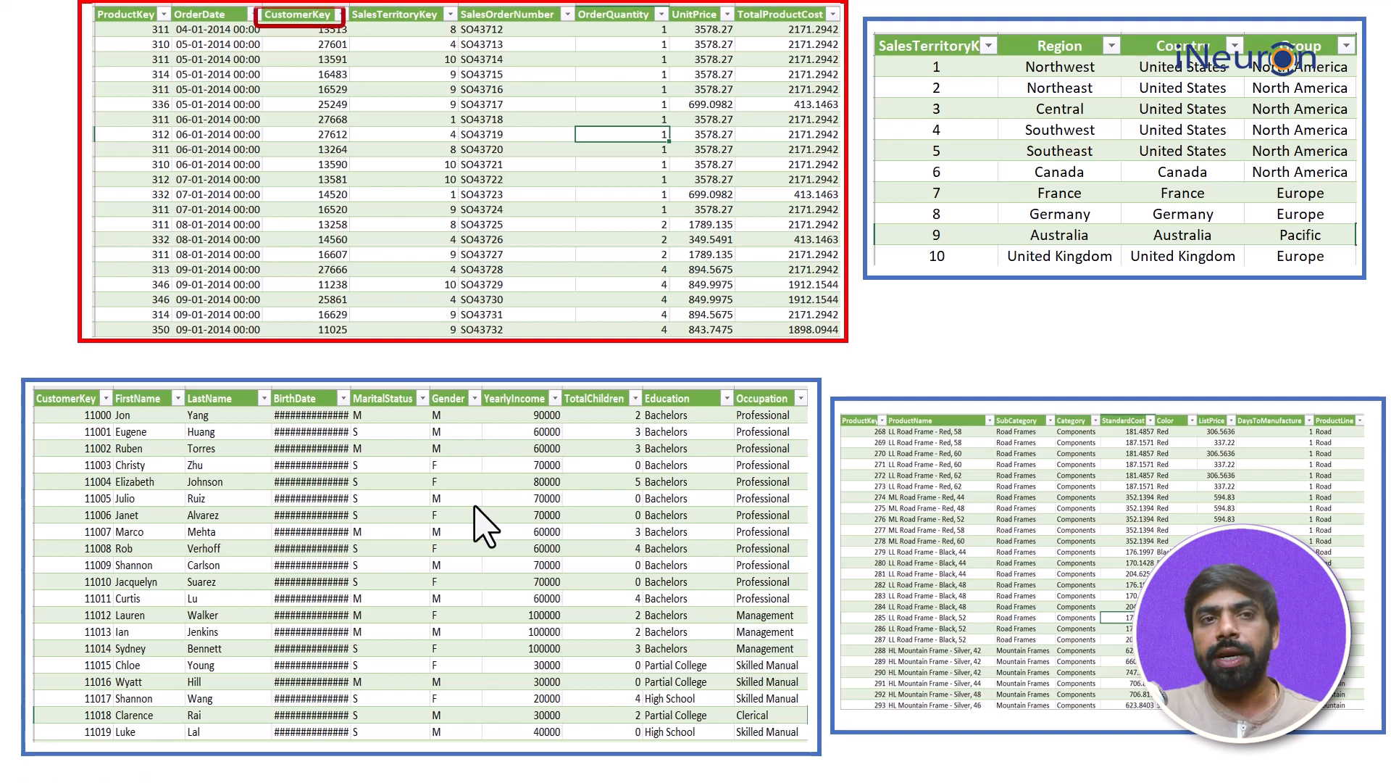
Step: Show the red arrow linking sales CustomerKey to the customer table's CustomerKey header
click(66, 396)
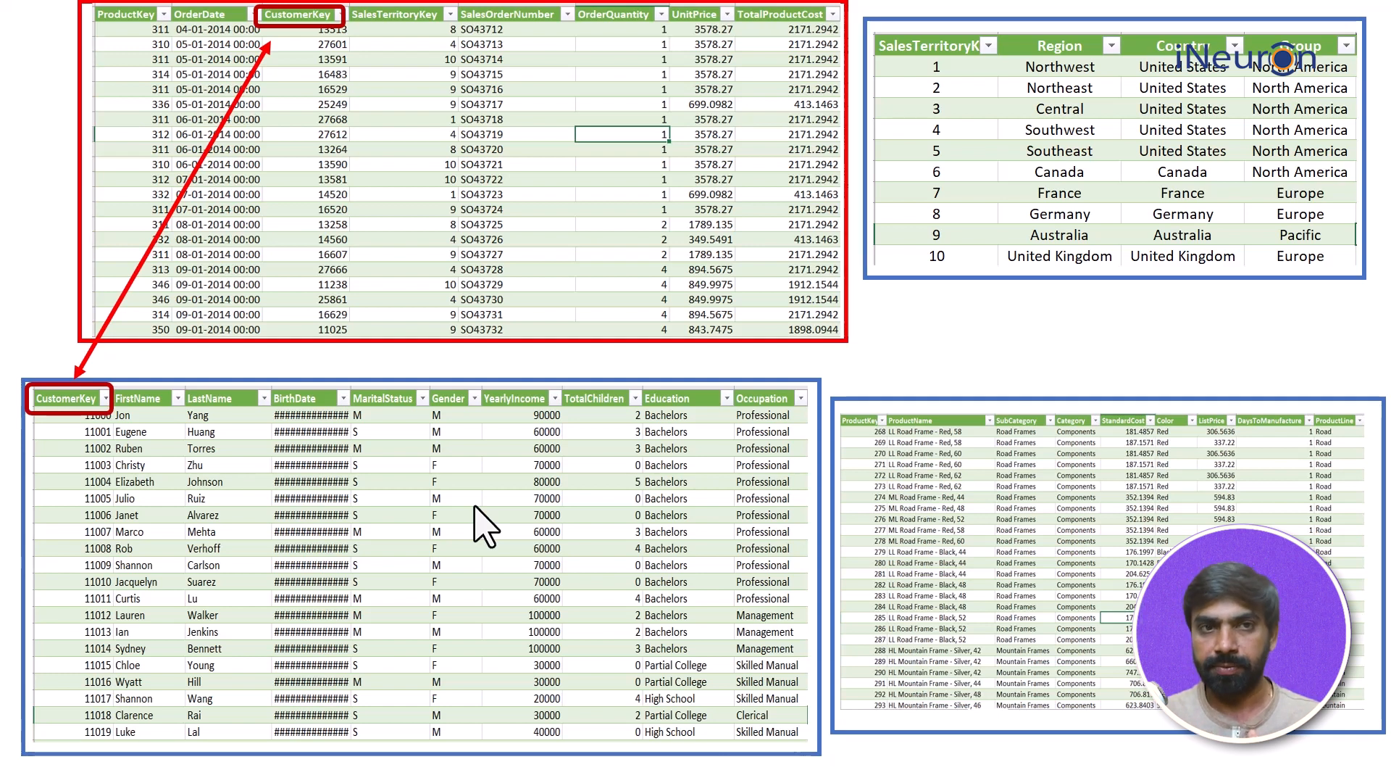
mouse_move(311, 44)
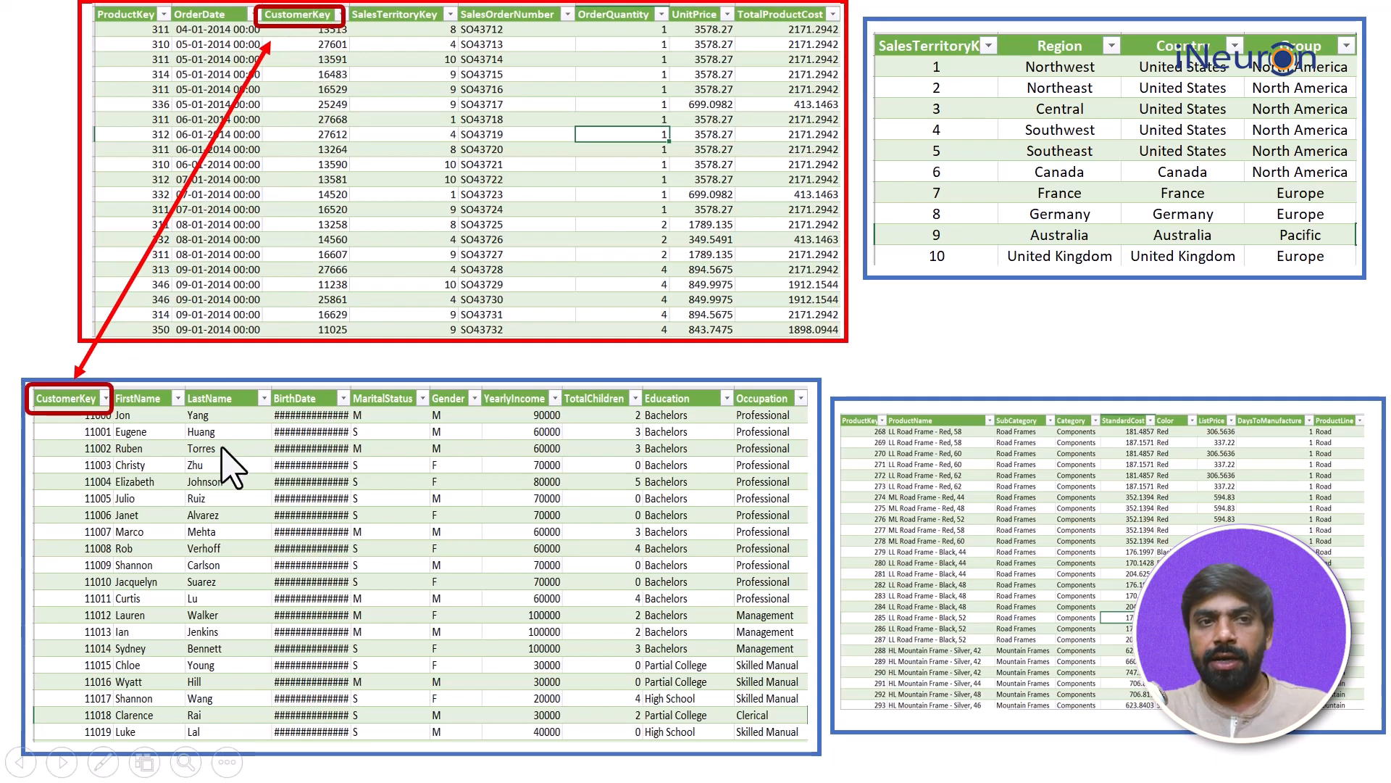
mouse_move(265, 470)
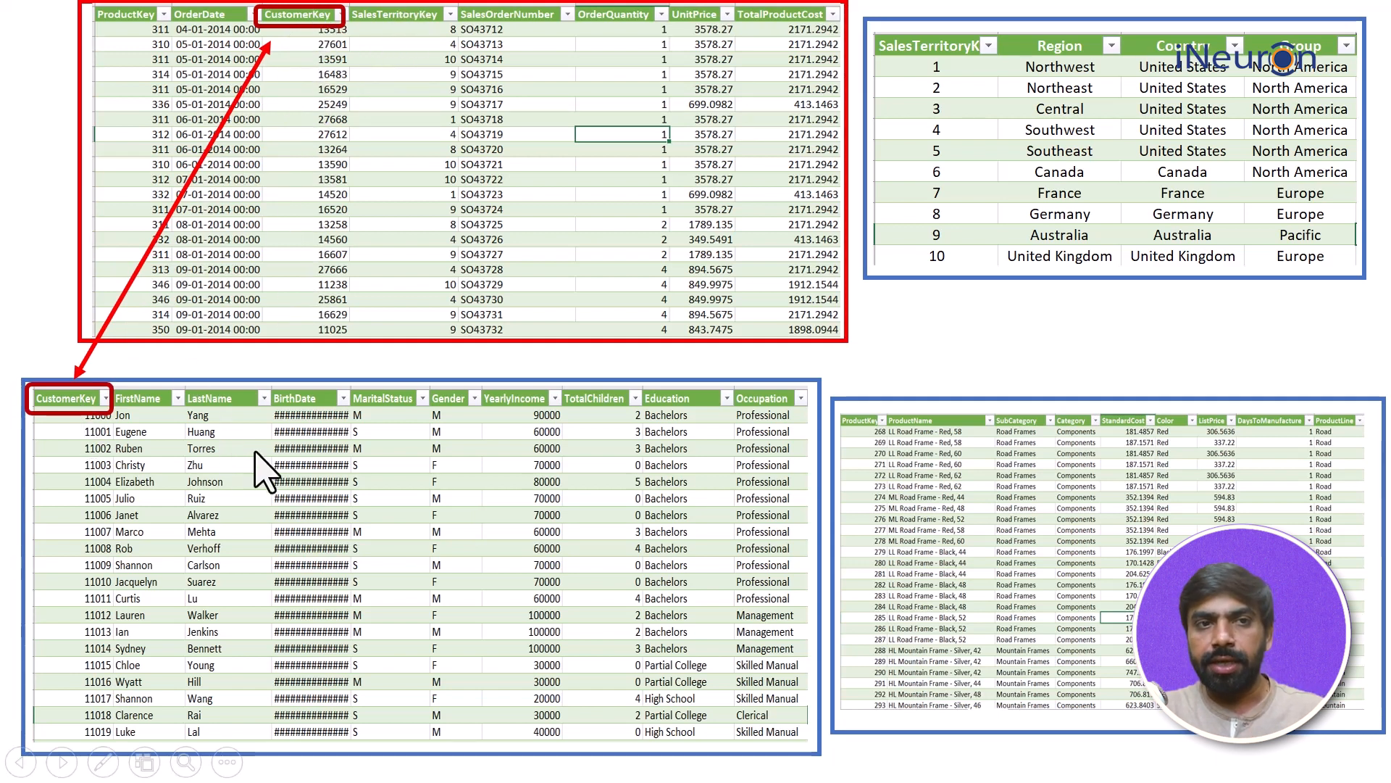
mouse_move(457, 439)
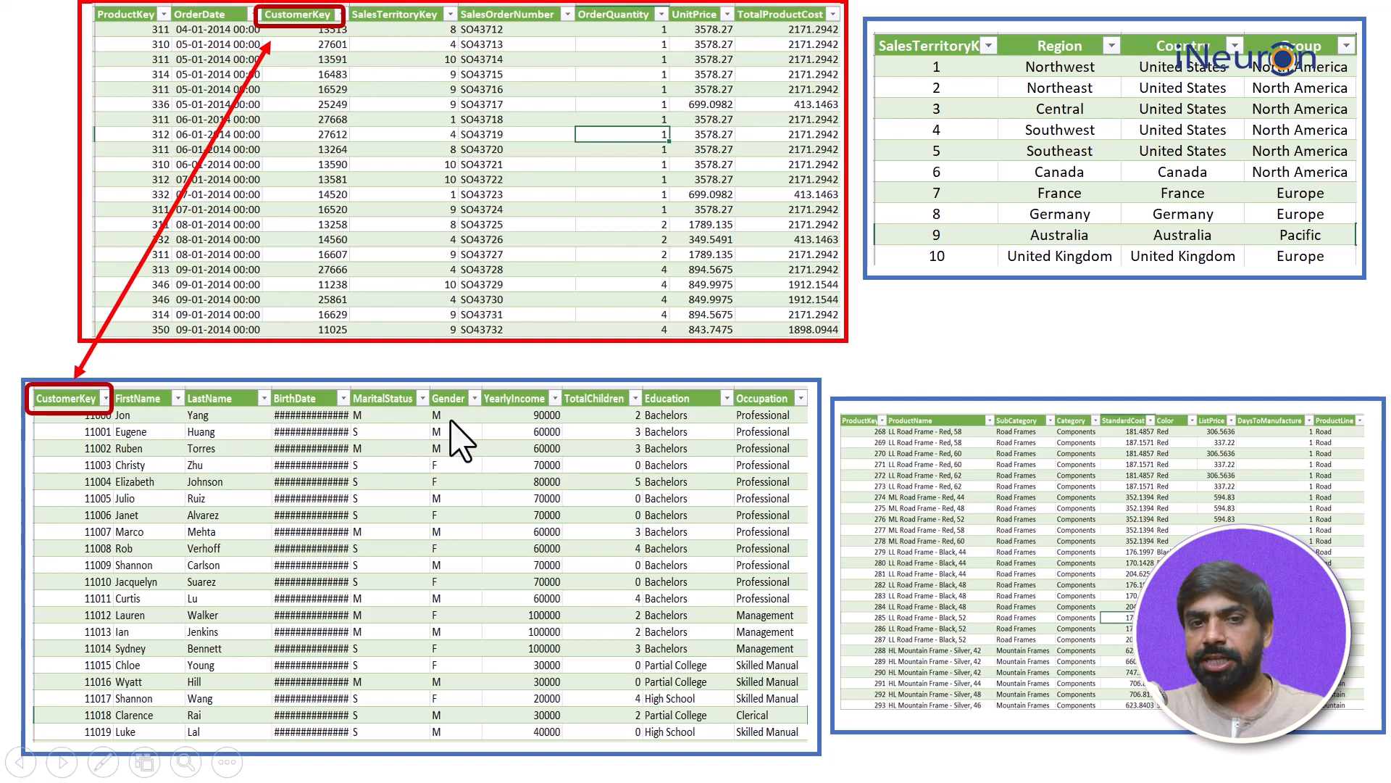
mouse_move(612, 430)
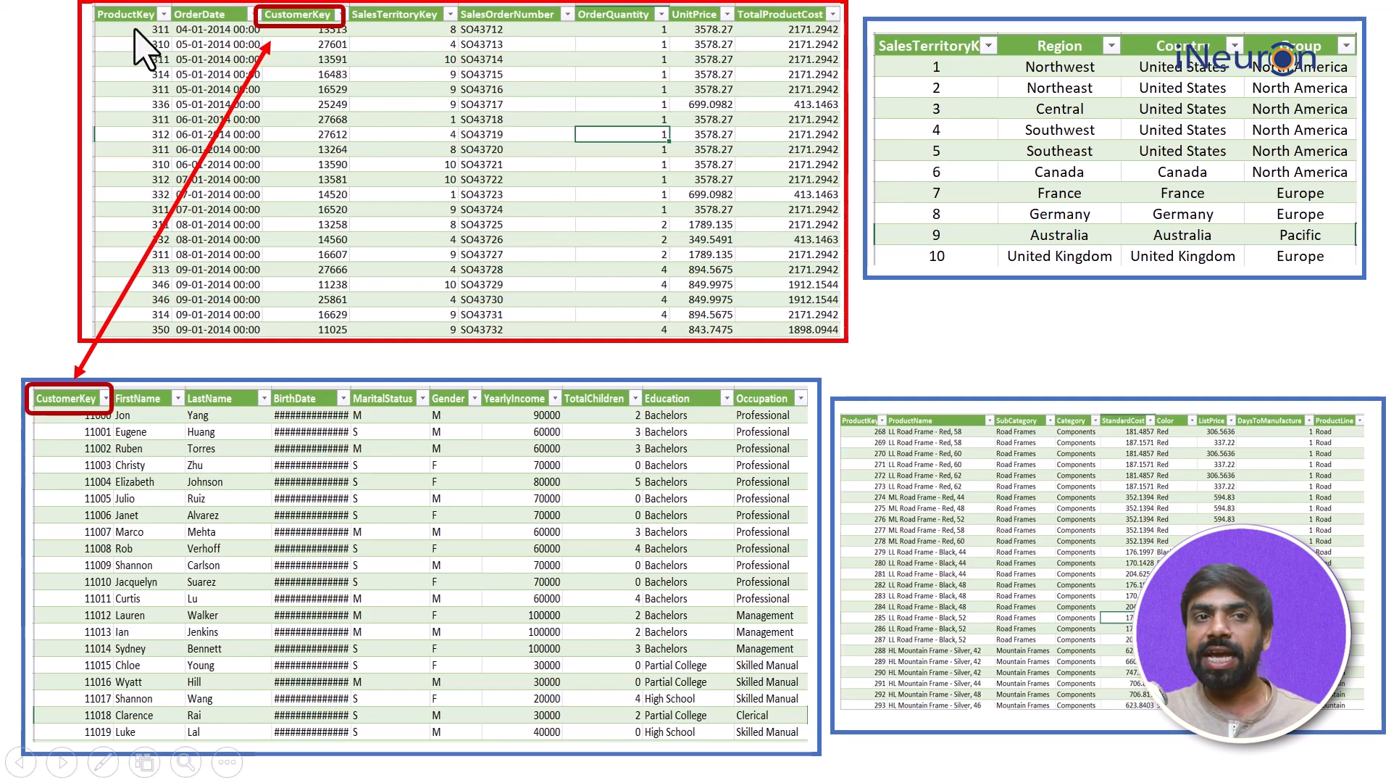
mouse_move(617, 238)
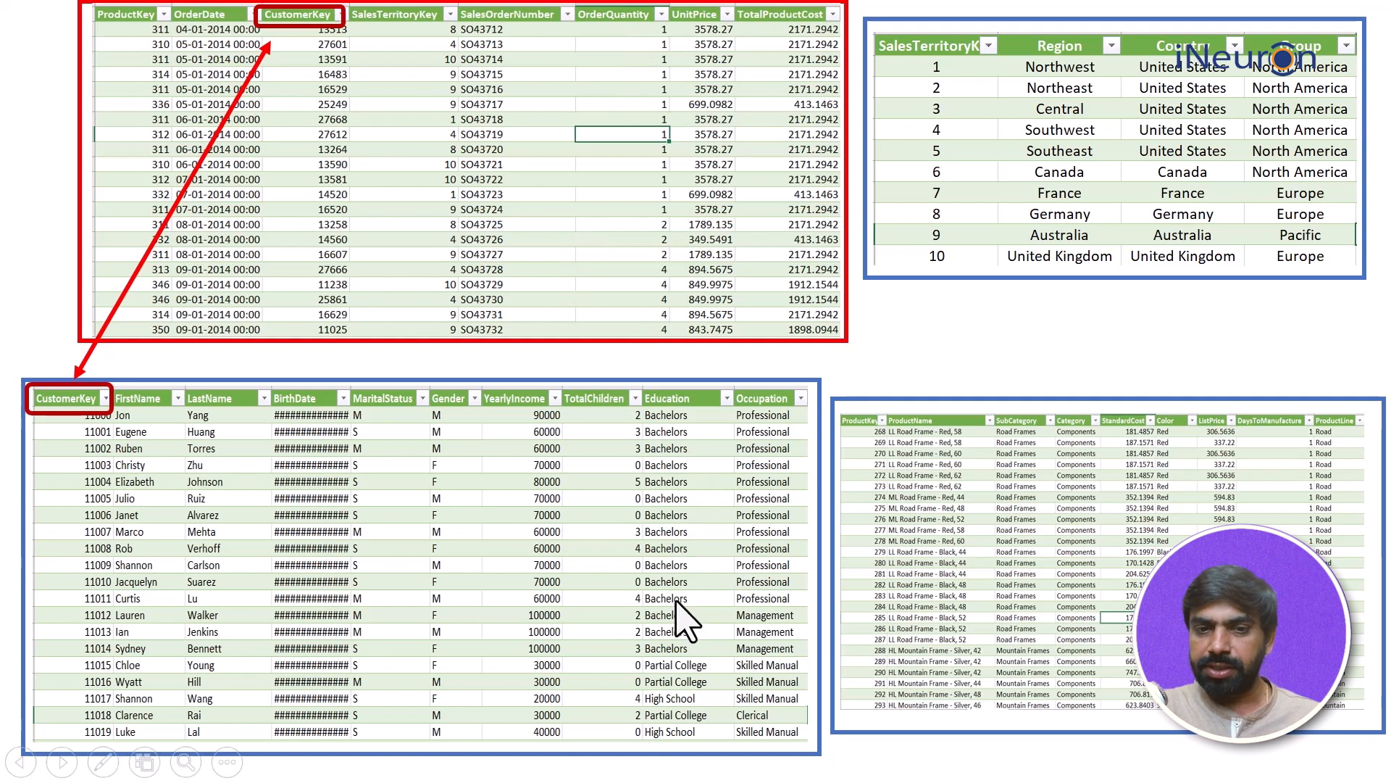
mouse_move(683, 701)
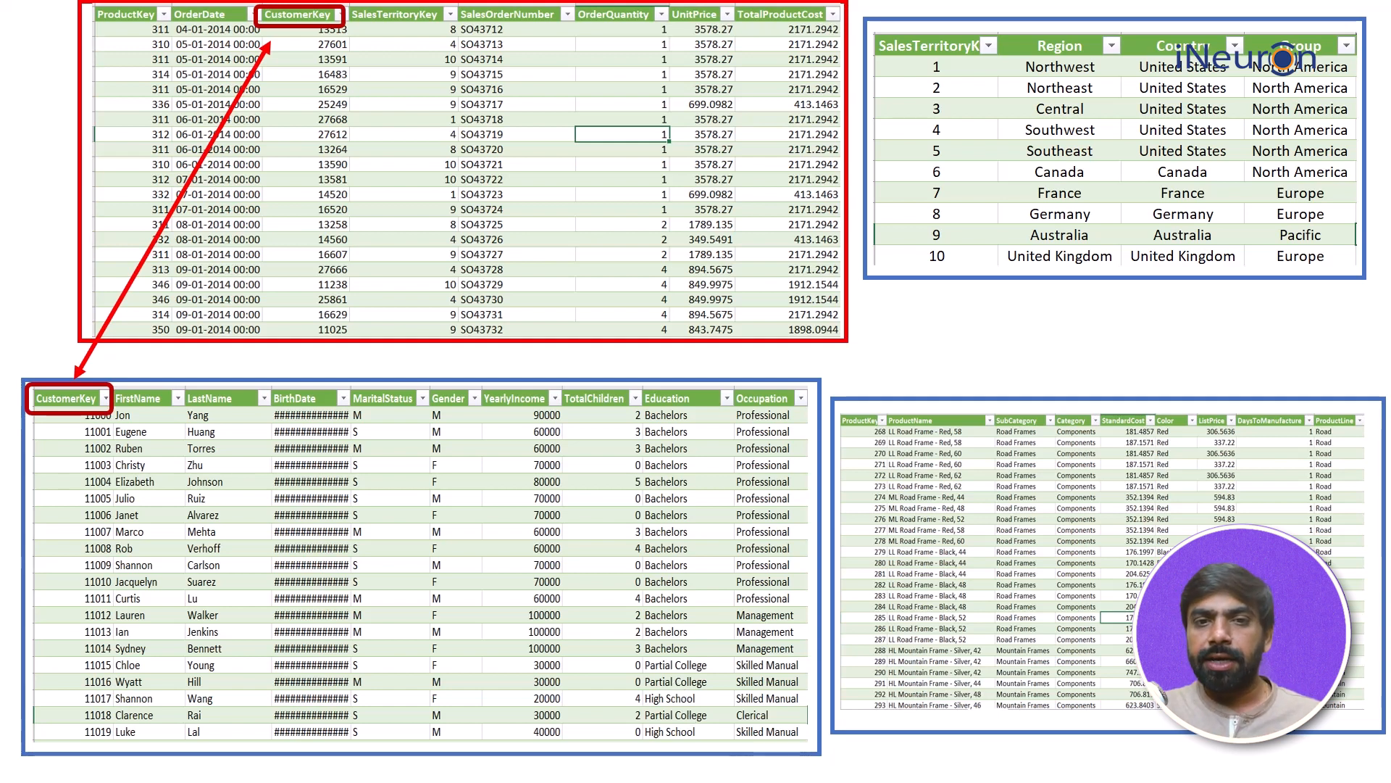
mouse_move(431, 31)
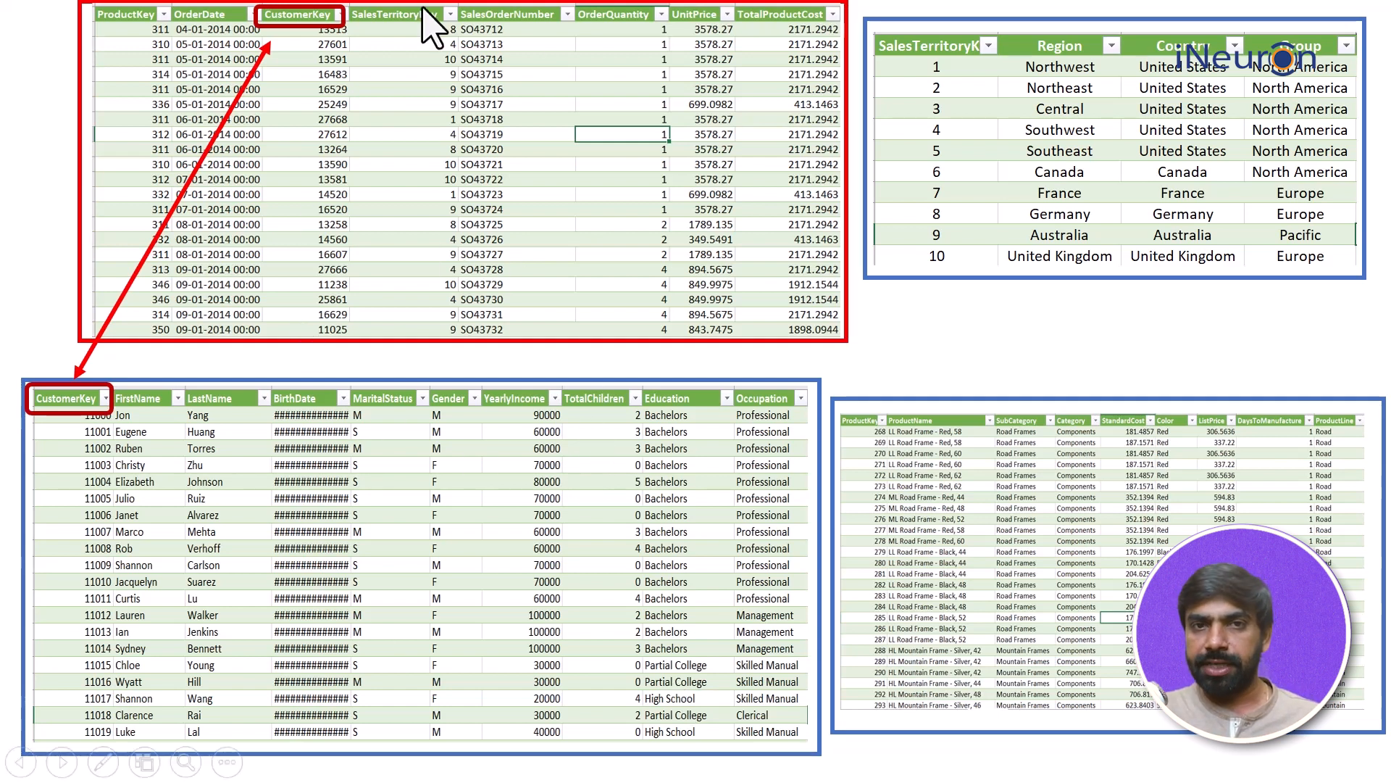
mouse_move(667, 446)
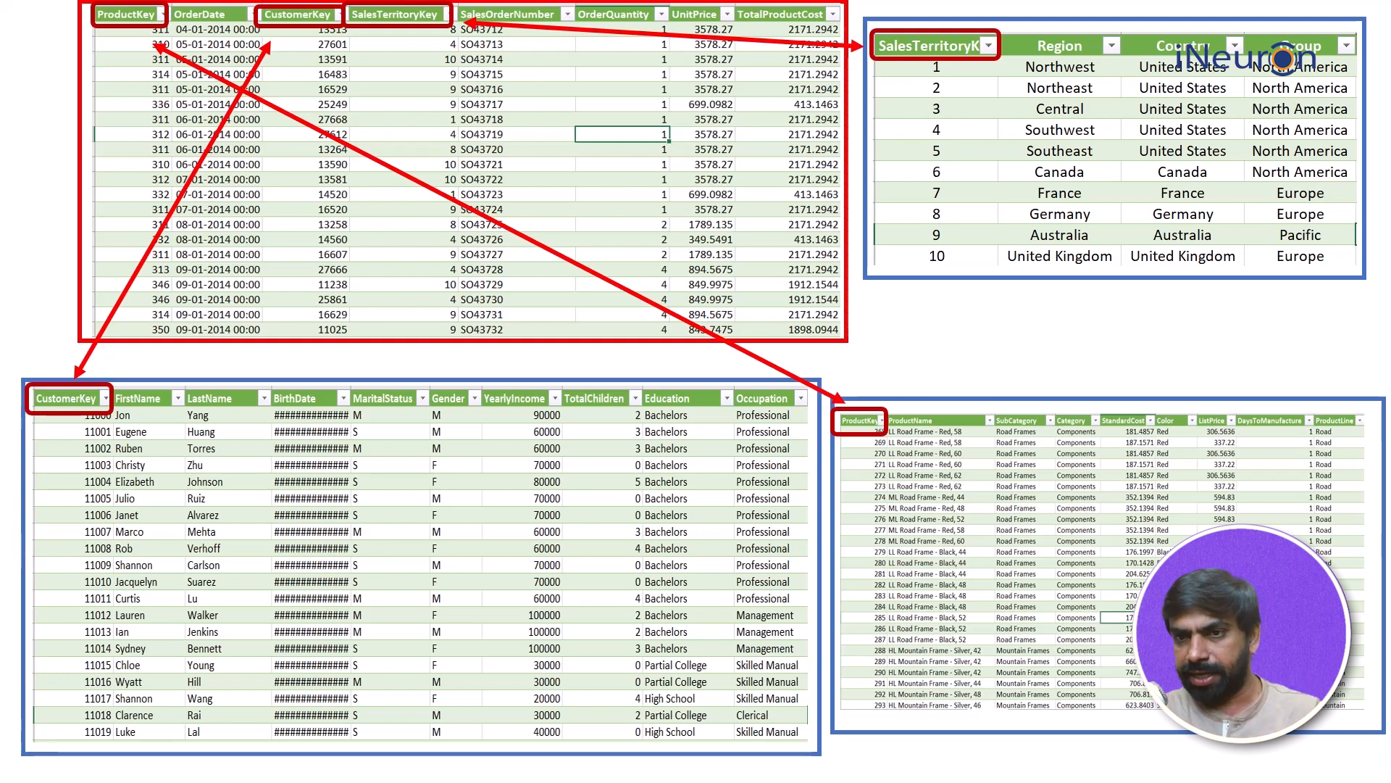
mouse_move(1216, 462)
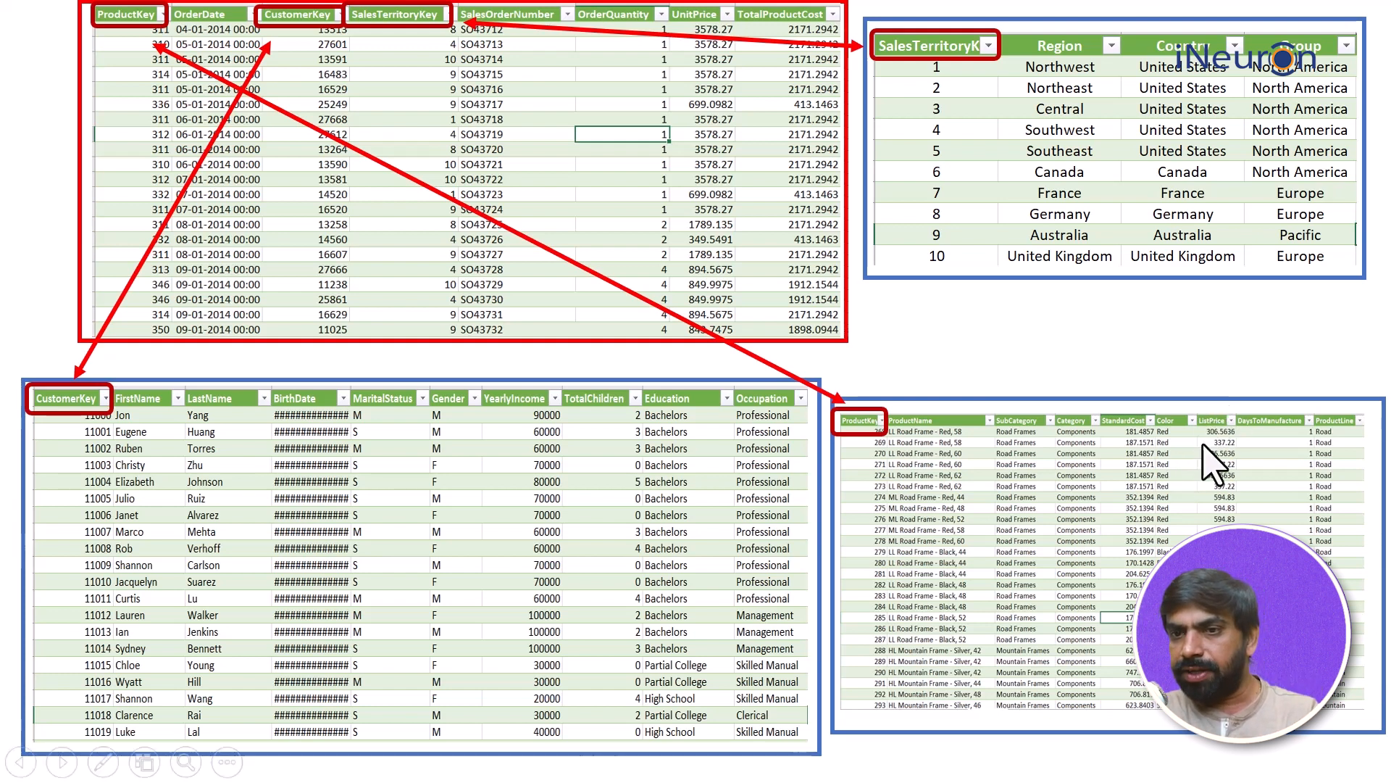
mouse_move(1070, 302)
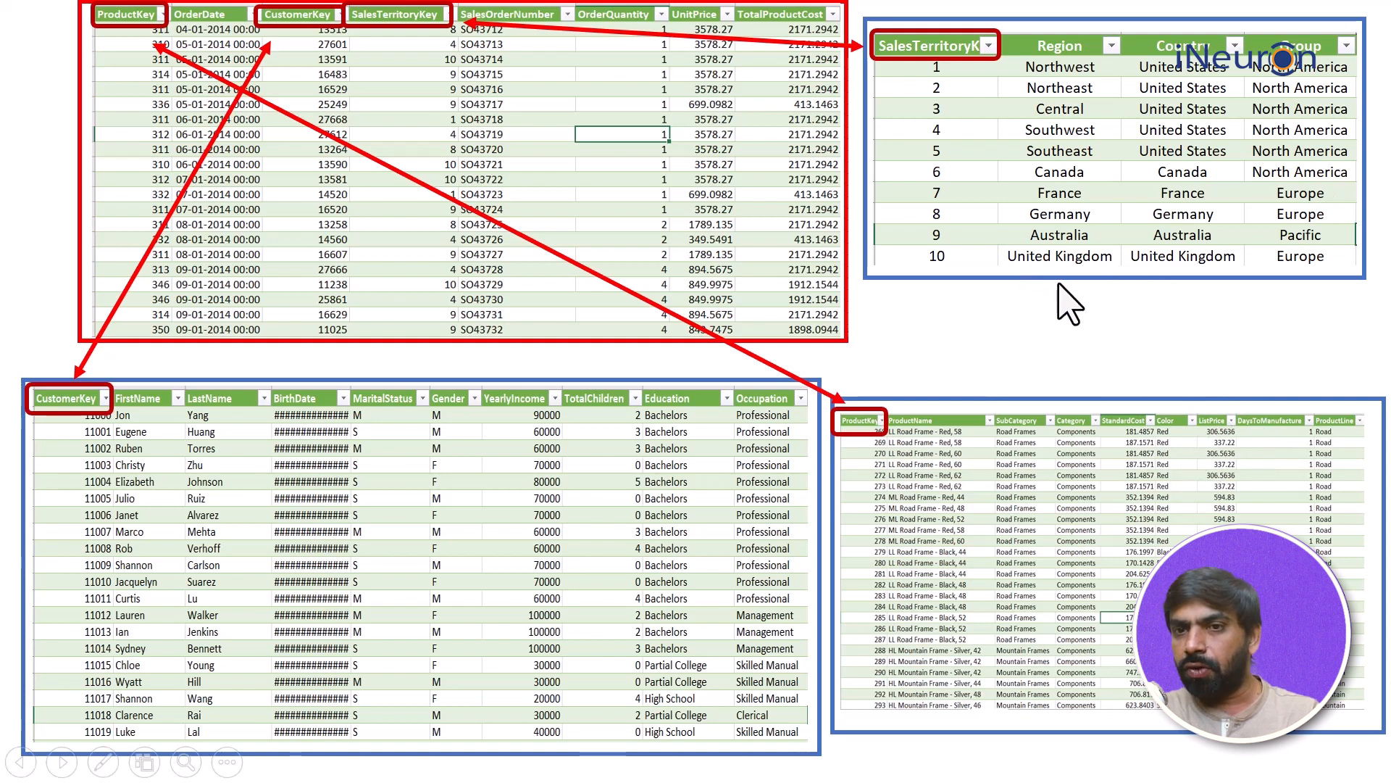
mouse_move(1078, 300)
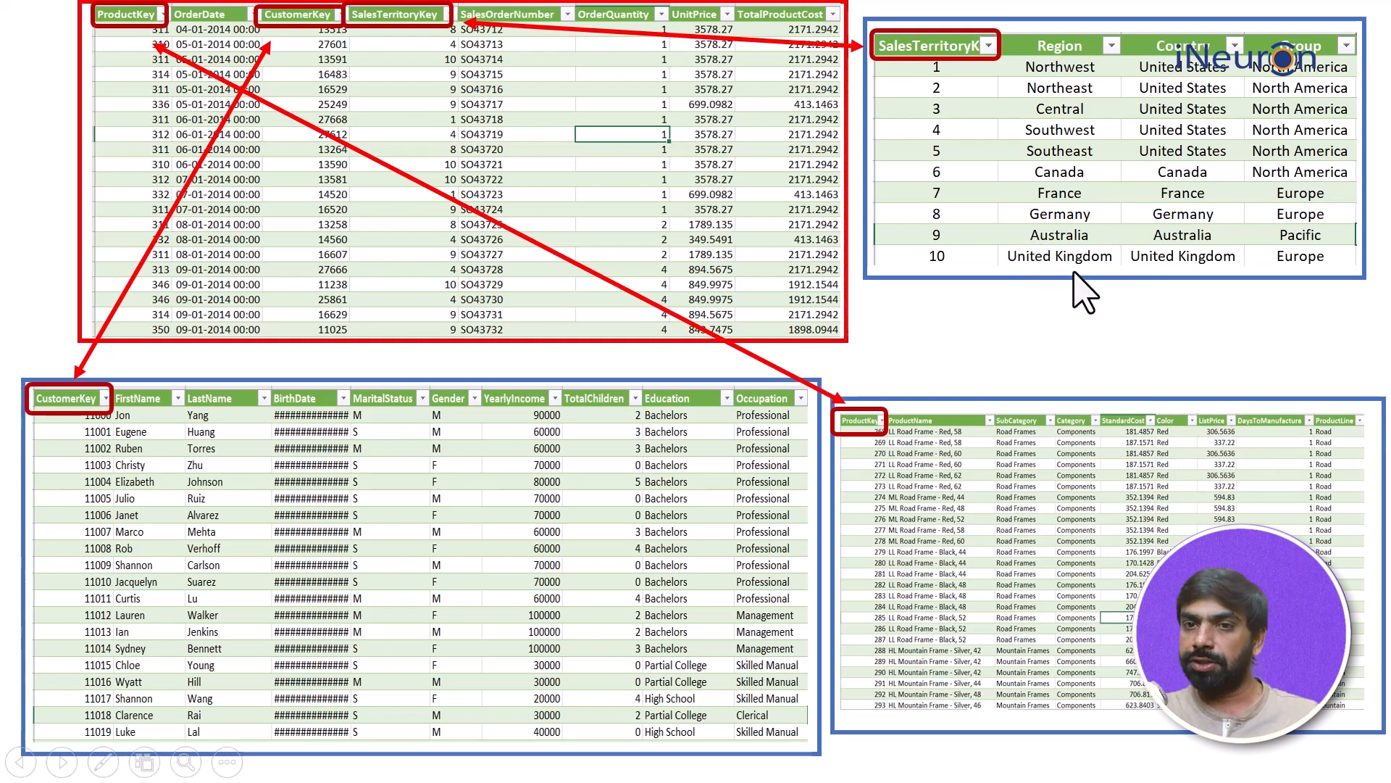